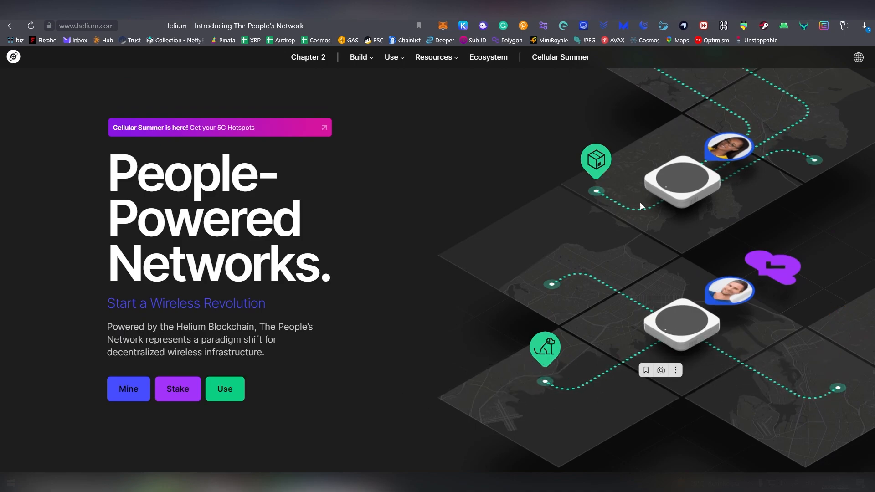
{"action": "mouse_move", "coordinate": [568, 272]}
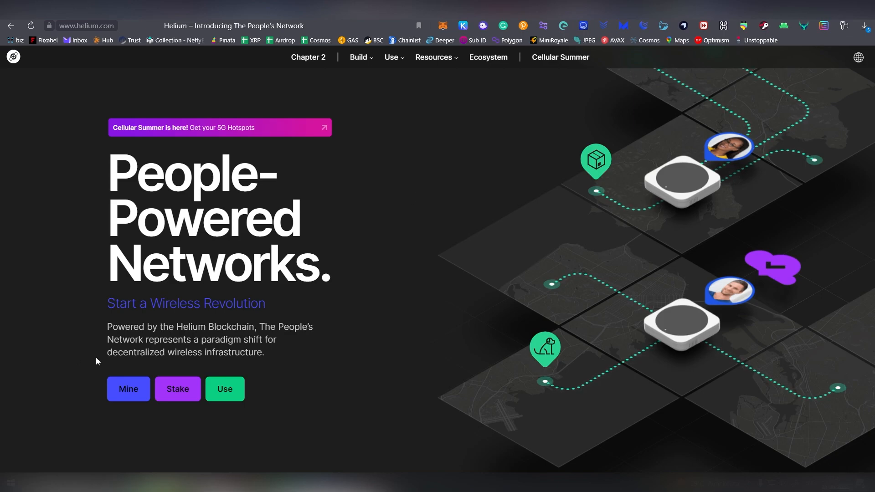
Highlight 'decentralized wireless infrastructure' on helium.com and scroll down to the Mine section.
{"action": "left_click_drag", "start_coordinate": [107, 352], "coordinate": [263, 351]}
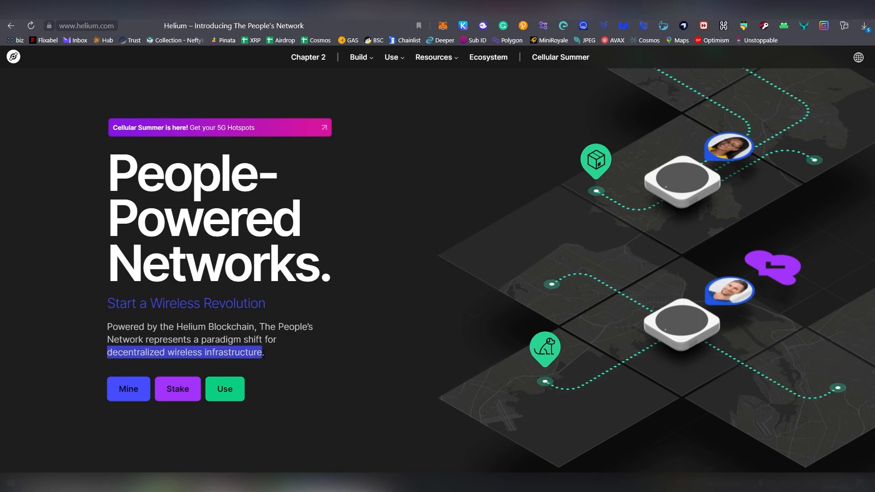
{"action": "scroll", "scroll_direction": "down", "scroll_amount": 3}
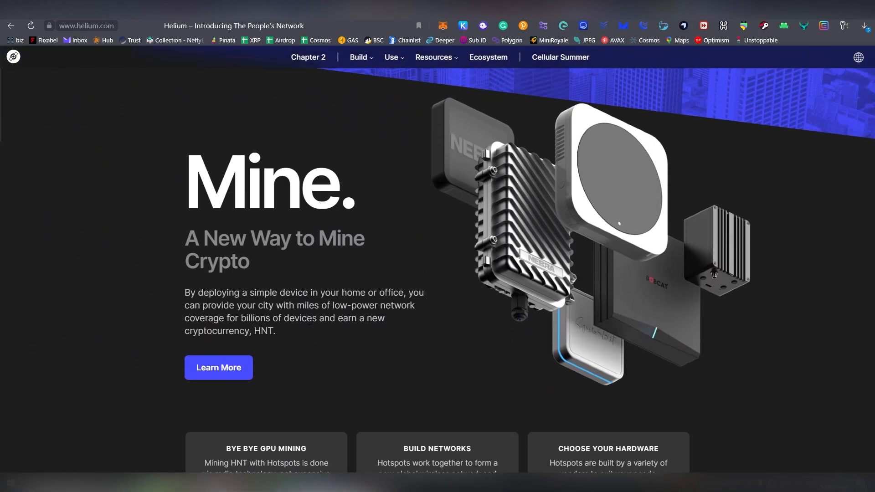
{"action": "scroll", "scroll_direction": "down", "scroll_amount": 3}
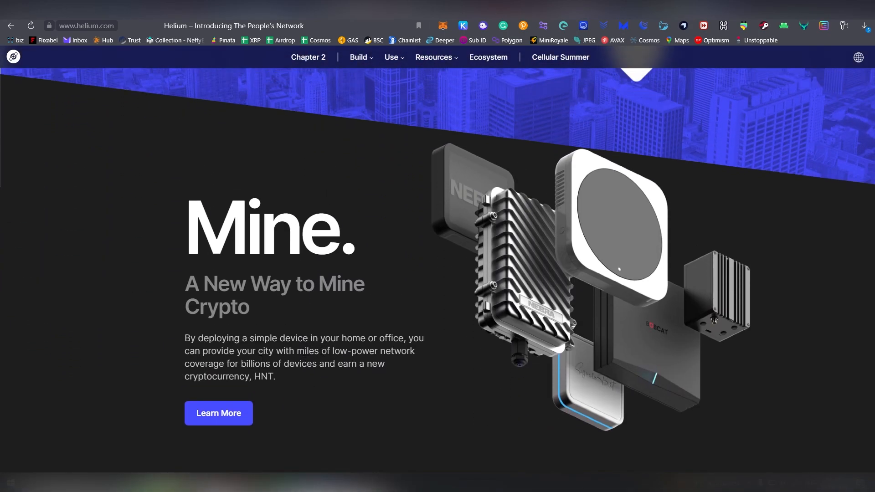
{"action": "left_click_drag", "start_coordinate": [334, 350], "coordinate": [231, 364]}
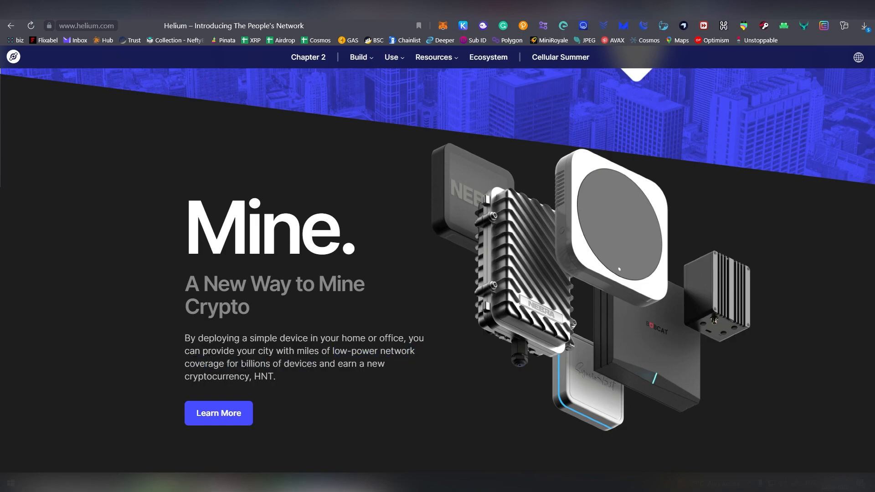
{"action": "mouse_move", "coordinate": [328, 383]}
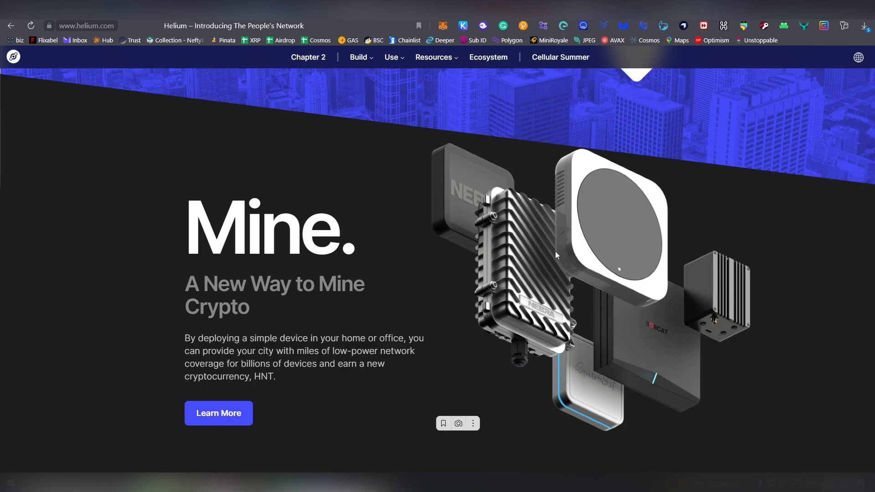
{"action": "mouse_move", "coordinate": [604, 310]}
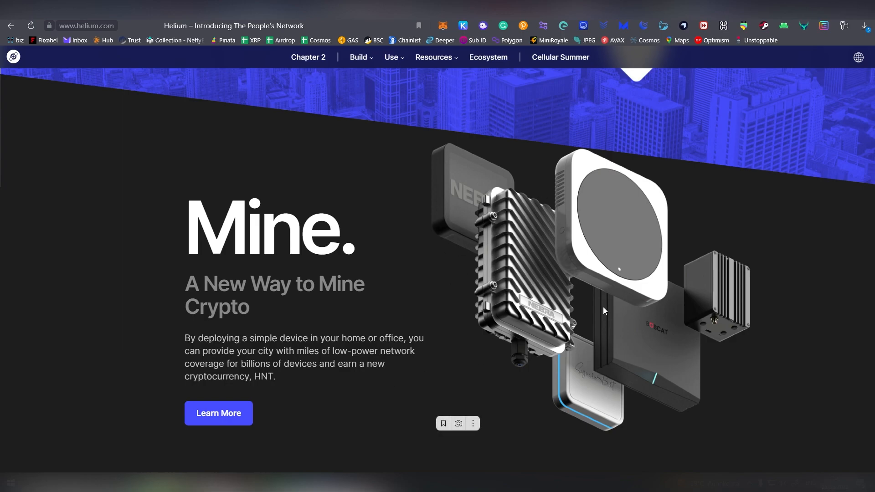
{"action": "mouse_move", "coordinate": [507, 400]}
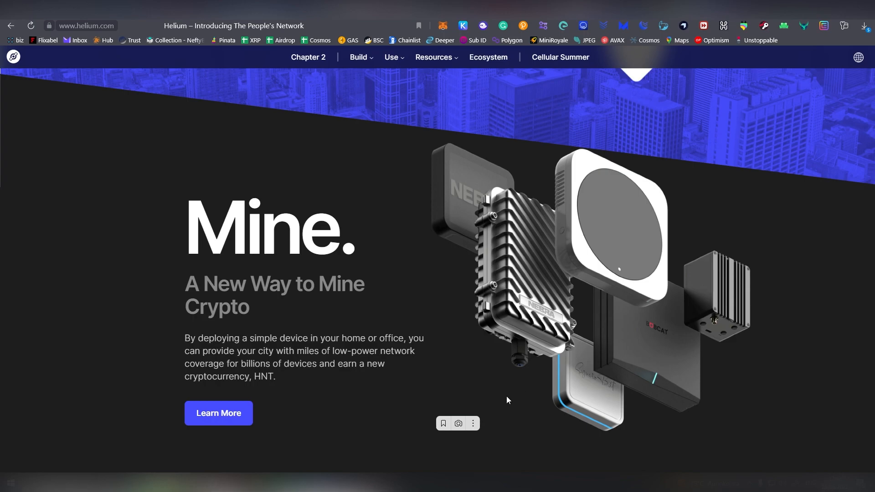
{"action": "mouse_move", "coordinate": [540, 270]}
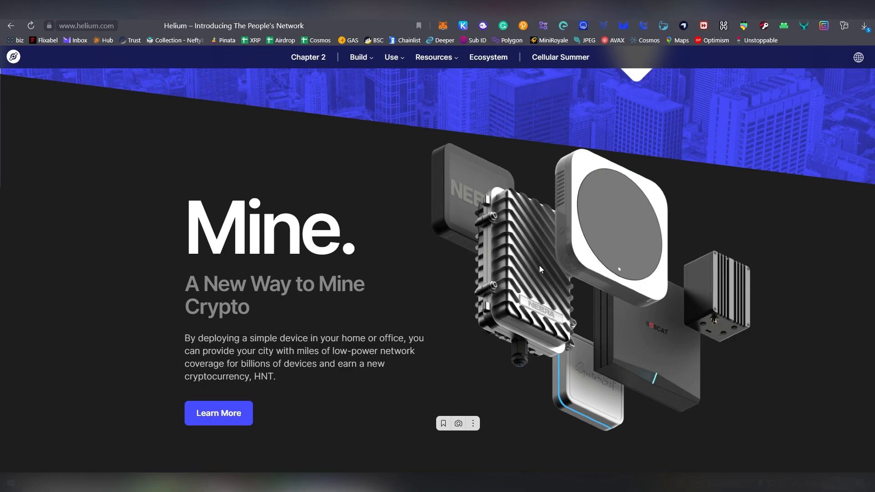
{"action": "mouse_move", "coordinate": [633, 350]}
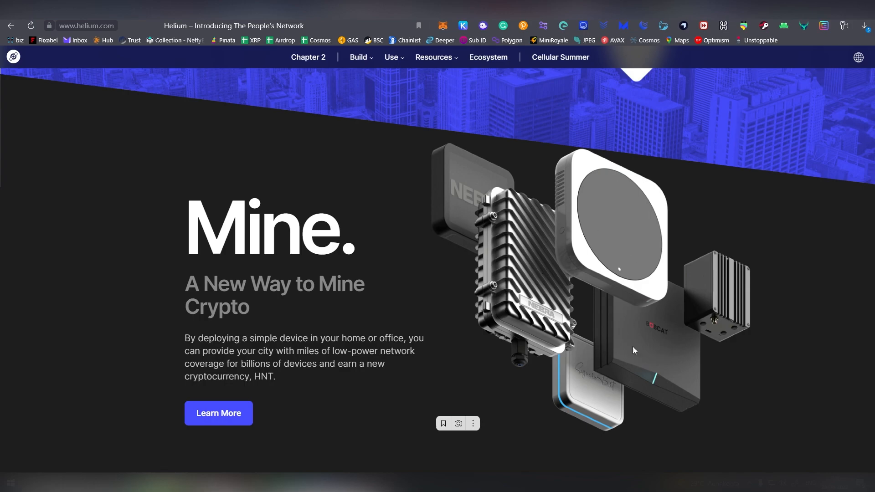
{"action": "mouse_move", "coordinate": [662, 323]}
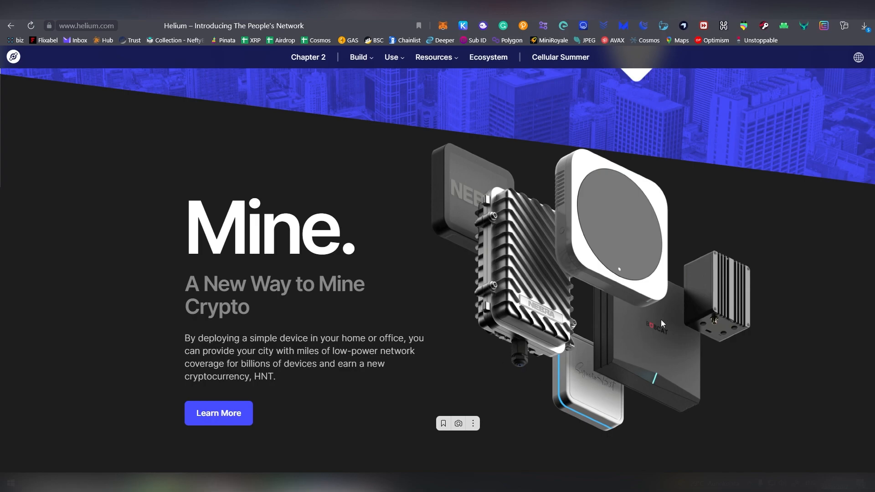
{"action": "mouse_move", "coordinate": [582, 389]}
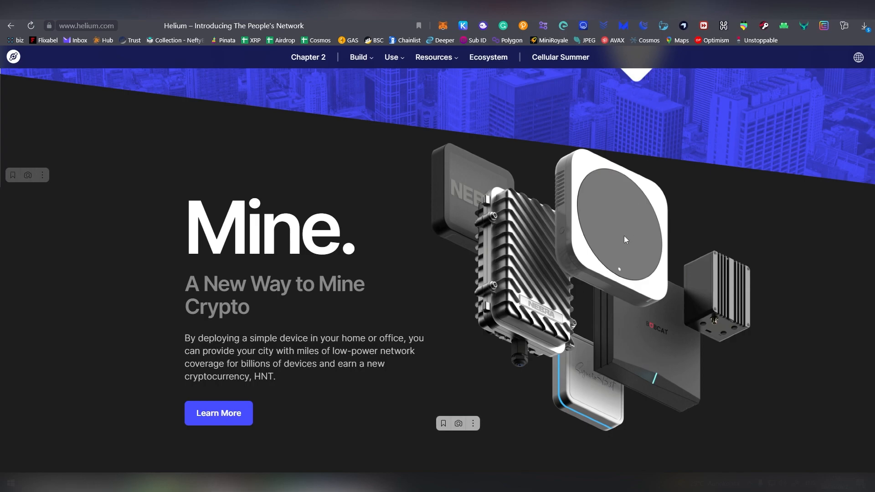
{"action": "mouse_move", "coordinate": [601, 249]}
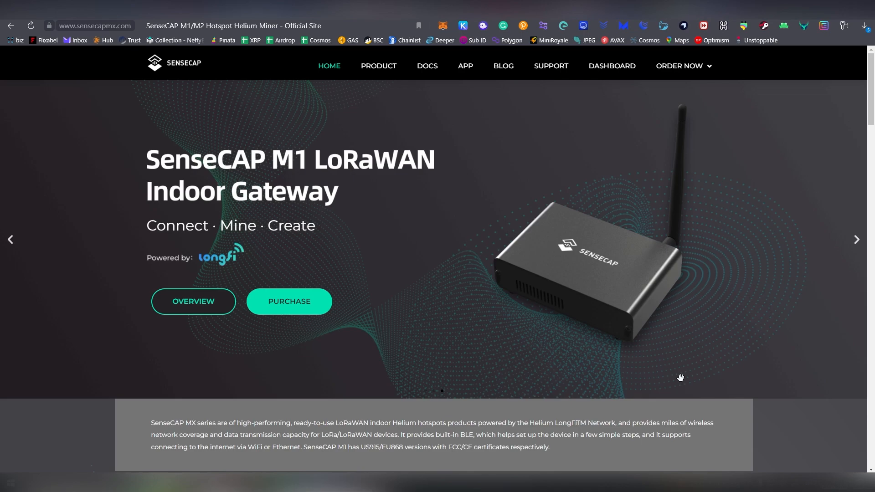
Scroll the SenseCAP home page past the M2 features toward the M1 section.
{"action": "scroll", "scroll_direction": "down", "scroll_amount": 3}
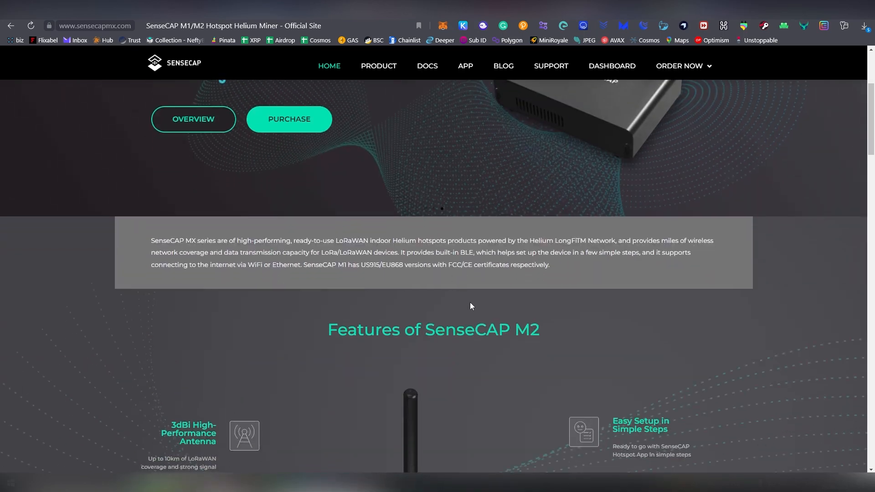
{"action": "scroll", "scroll_direction": "down", "scroll_amount": 3}
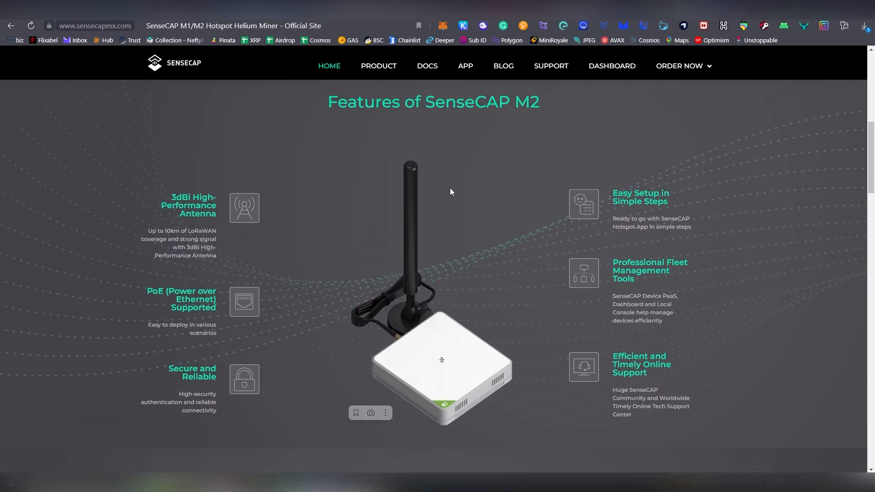
{"action": "mouse_move", "coordinate": [454, 197]}
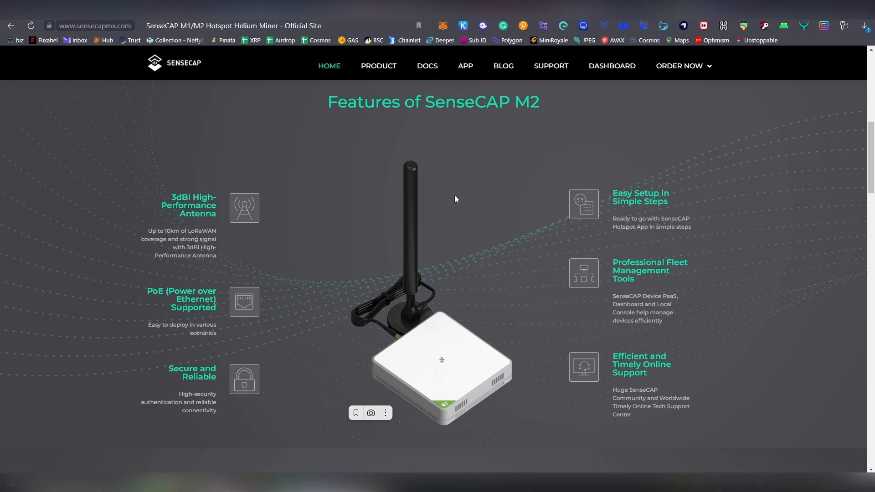
{"action": "mouse_move", "coordinate": [453, 205]}
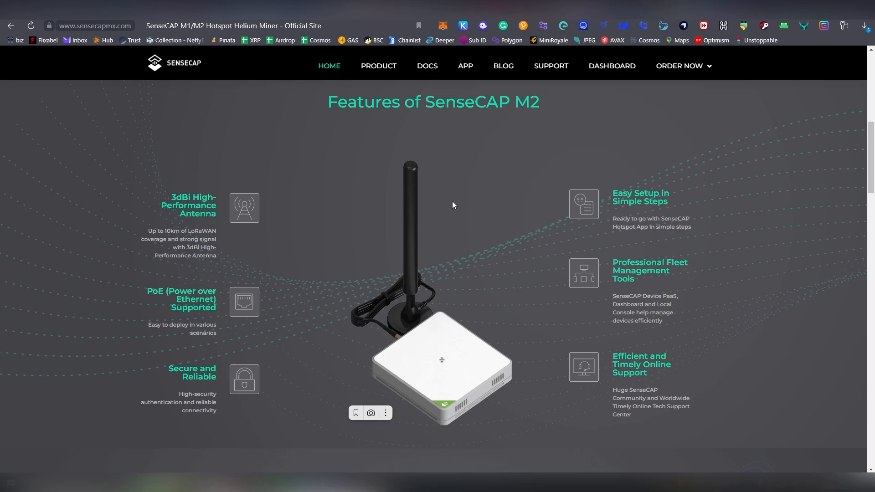
{"action": "scroll", "scroll_direction": "down", "scroll_amount": 3}
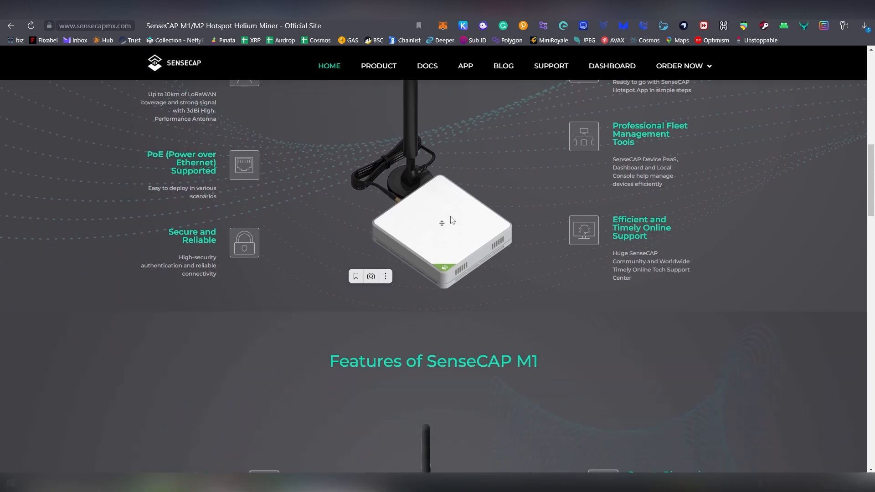
Scroll down to the Features of SenseCAP M1 list with its six features.
{"action": "scroll", "scroll_direction": "down", "scroll_amount": 3}
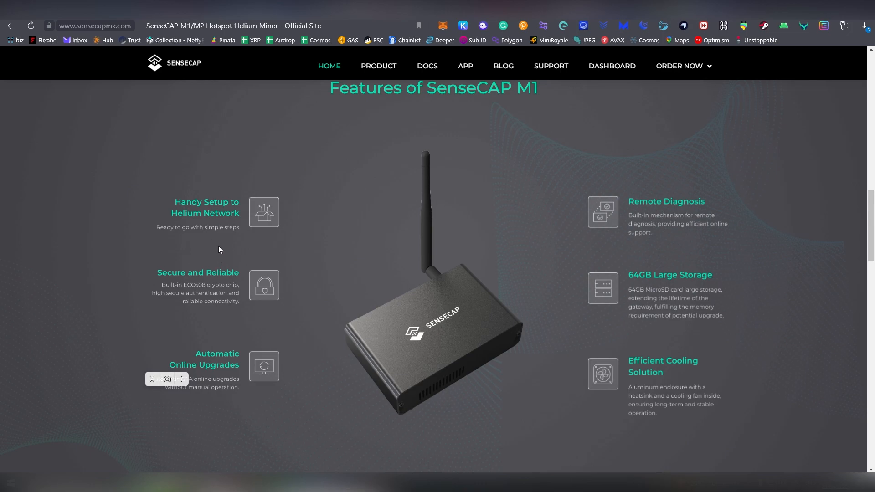
{"action": "mouse_move", "coordinate": [419, 322]}
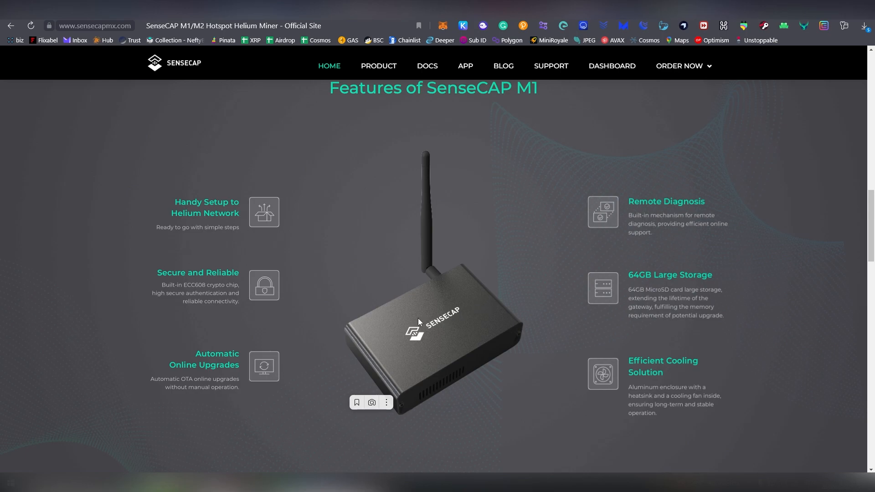
{"action": "mouse_move", "coordinate": [258, 370]}
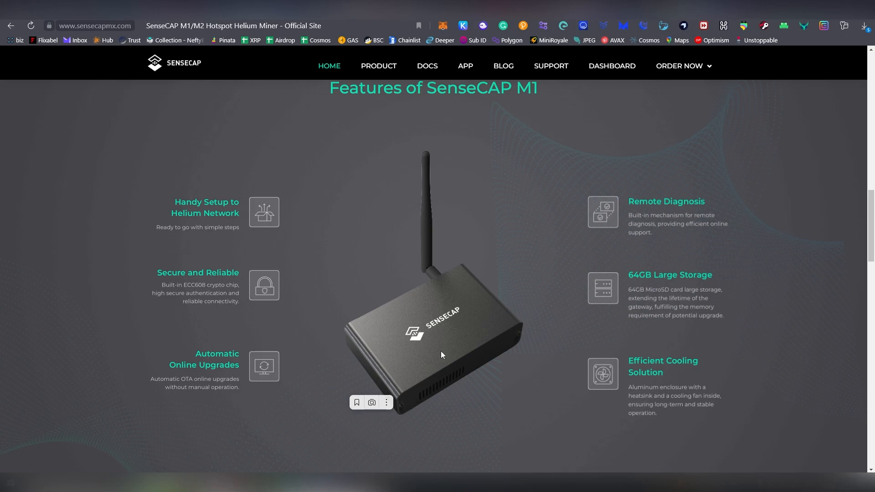
{"action": "mouse_move", "coordinate": [671, 217]}
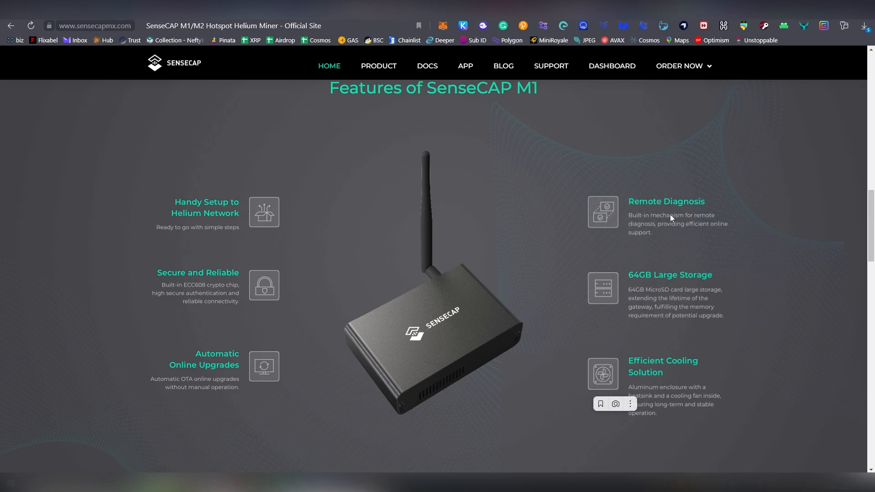
{"action": "mouse_move", "coordinate": [653, 282]}
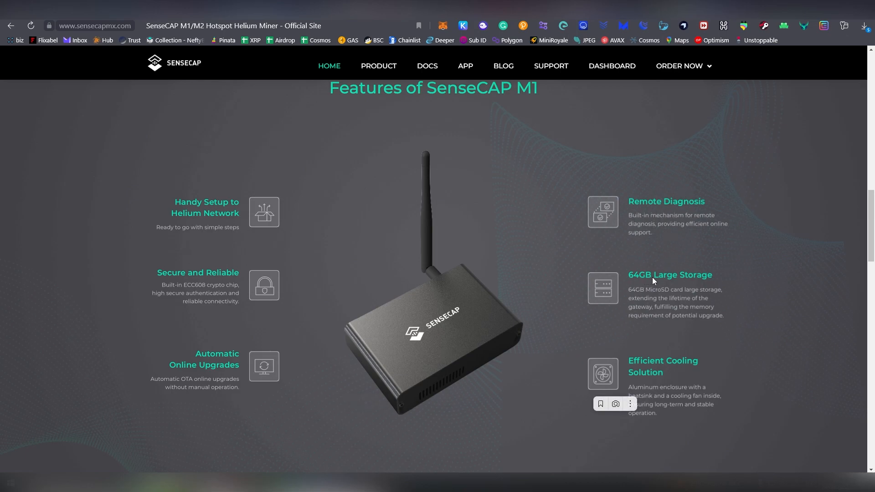
{"action": "mouse_move", "coordinate": [709, 276]}
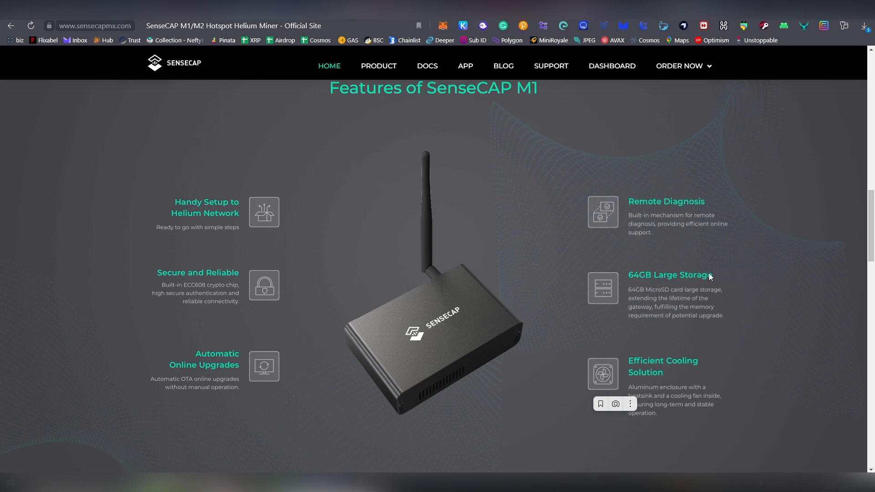
{"action": "mouse_move", "coordinate": [665, 320]}
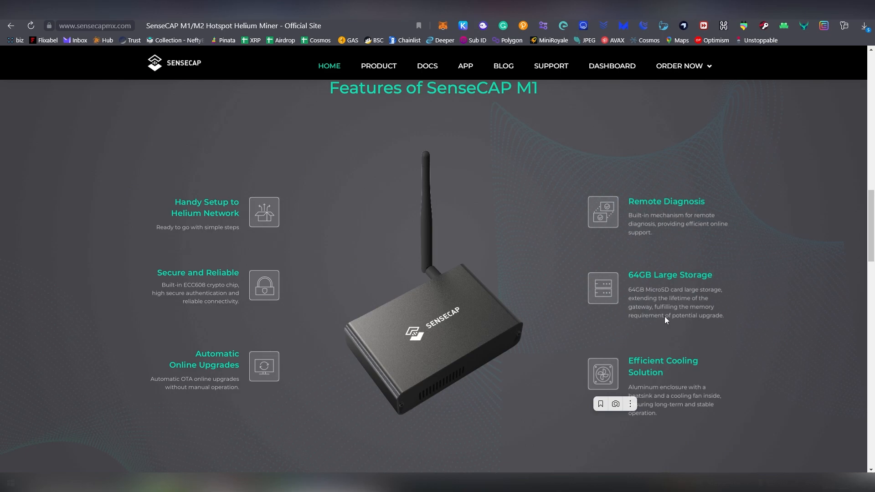
{"action": "mouse_move", "coordinate": [688, 320]}
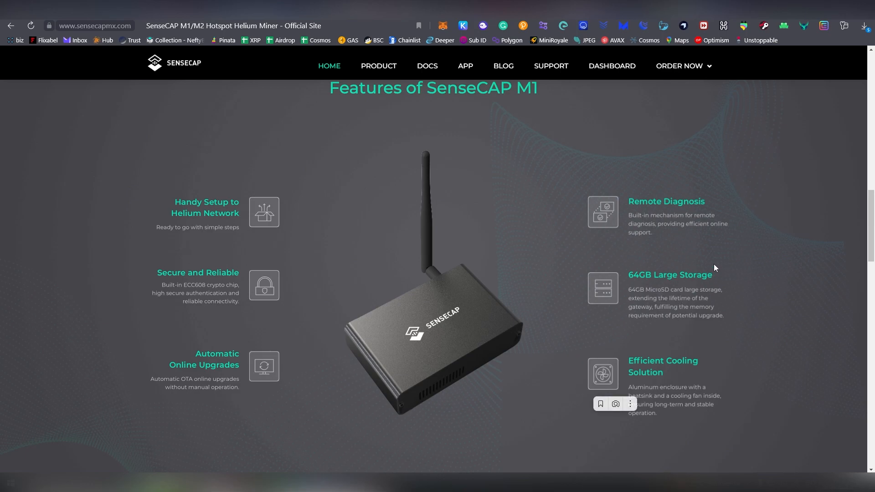
{"action": "mouse_move", "coordinate": [708, 257]}
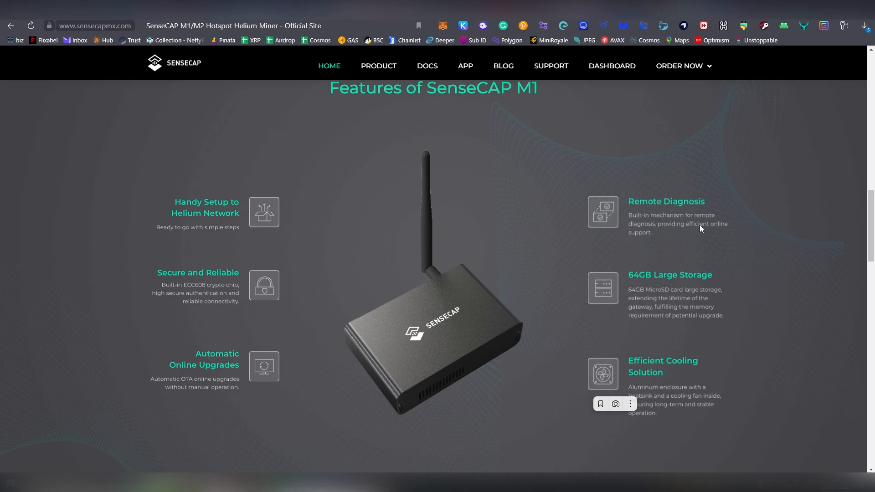
{"action": "mouse_move", "coordinate": [634, 381]}
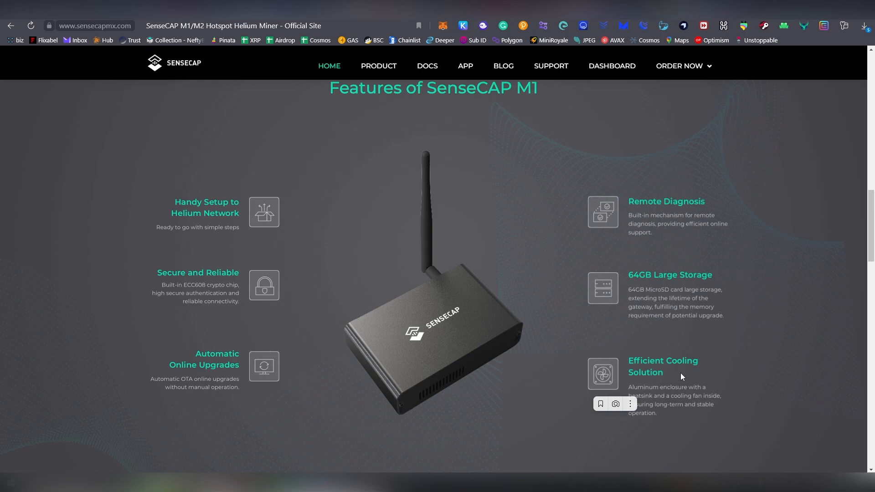
{"action": "mouse_move", "coordinate": [472, 265]}
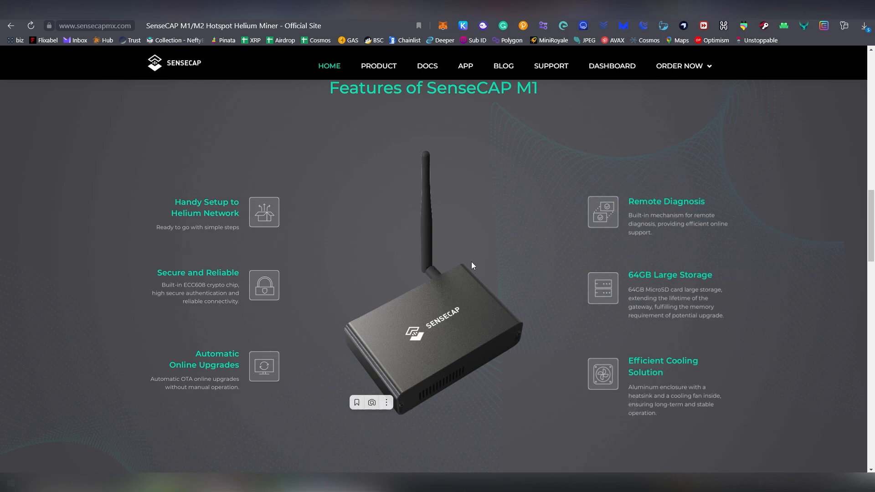
{"action": "mouse_move", "coordinate": [431, 183]}
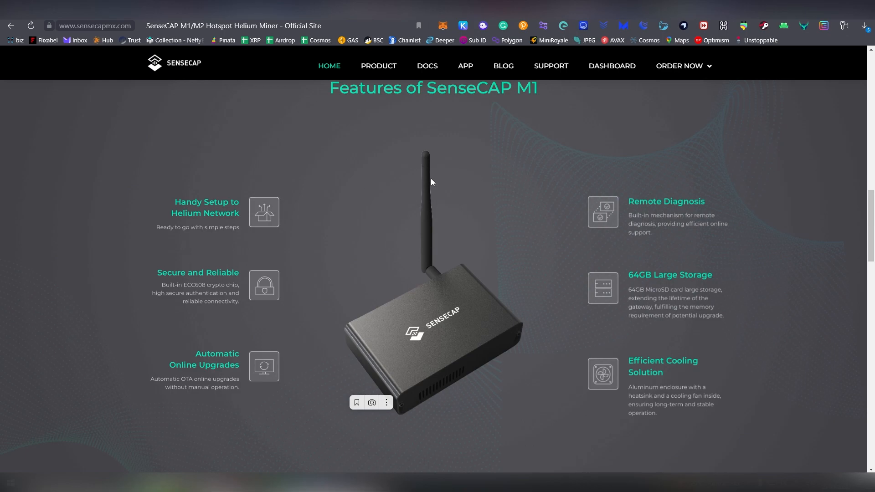
{"action": "mouse_move", "coordinate": [422, 203]}
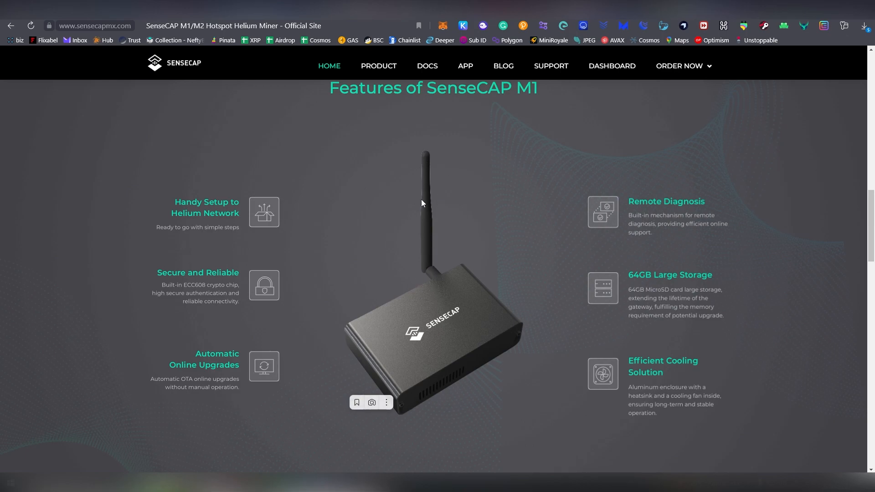
{"action": "mouse_move", "coordinate": [422, 191]}
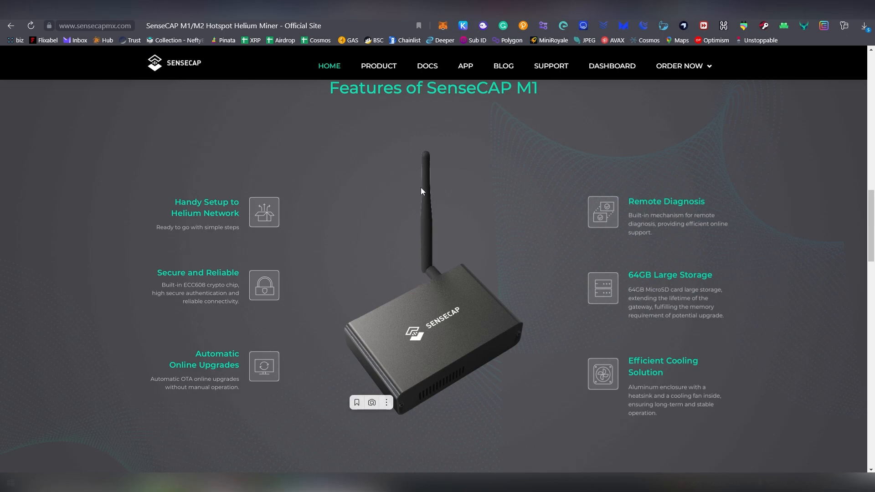
Open the Helium Hotspot Map full-screen in Explorer and move toward the Colorado hotspot cluster.
{"action": "scroll", "scroll_direction": "down", "scroll_amount": 3}
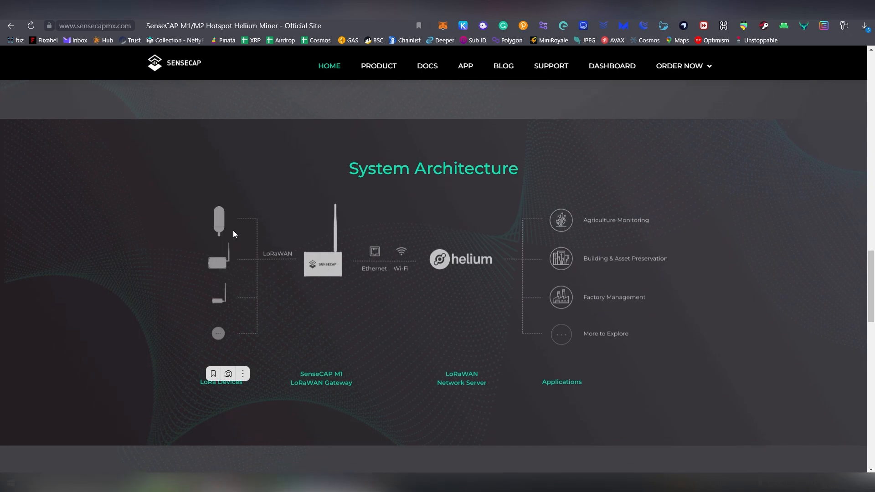
{"action": "mouse_move", "coordinate": [257, 298]}
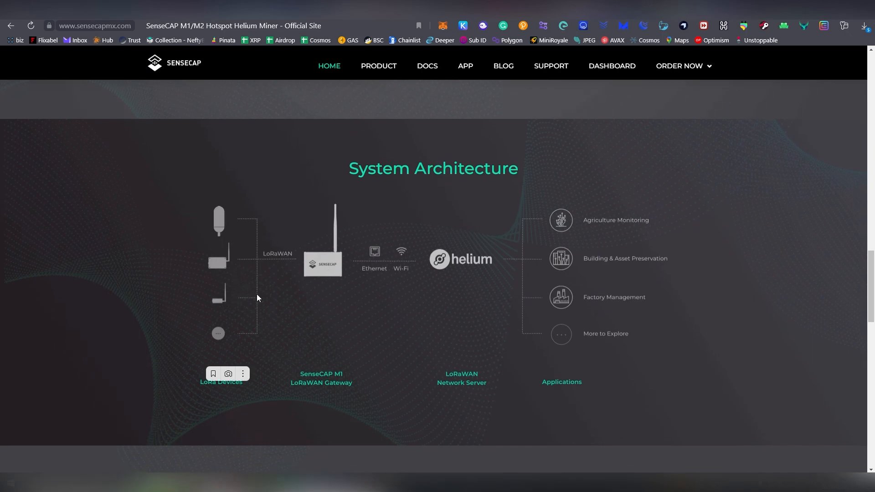
{"action": "mouse_move", "coordinate": [632, 287]}
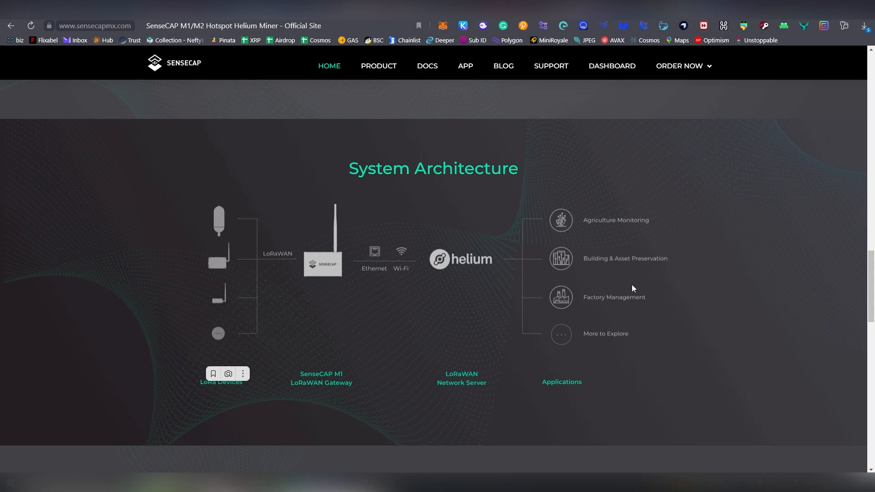
{"action": "scroll", "scroll_direction": "down", "scroll_amount": 3}
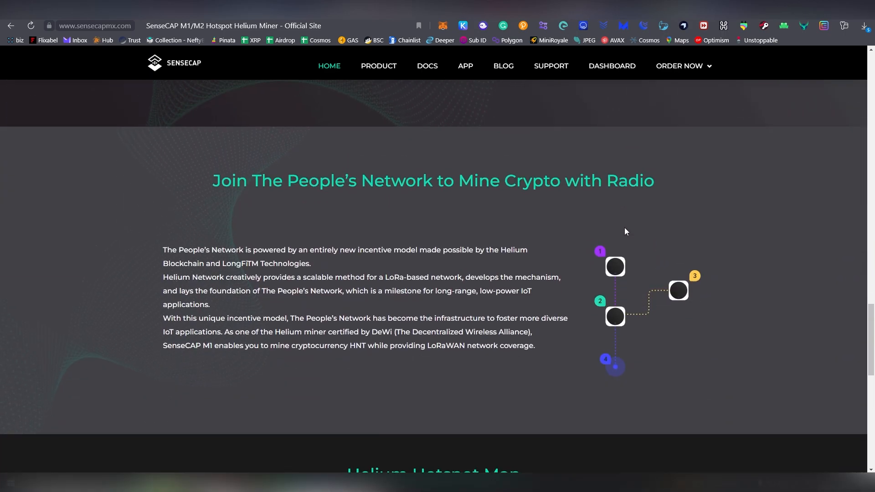
{"action": "scroll", "scroll_direction": "down", "scroll_amount": 3}
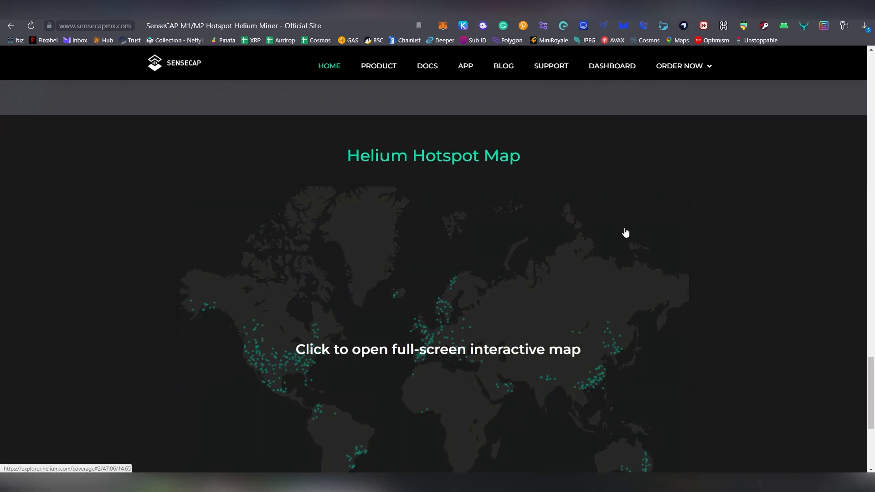
{"action": "left_click", "coordinate": [437, 349]}
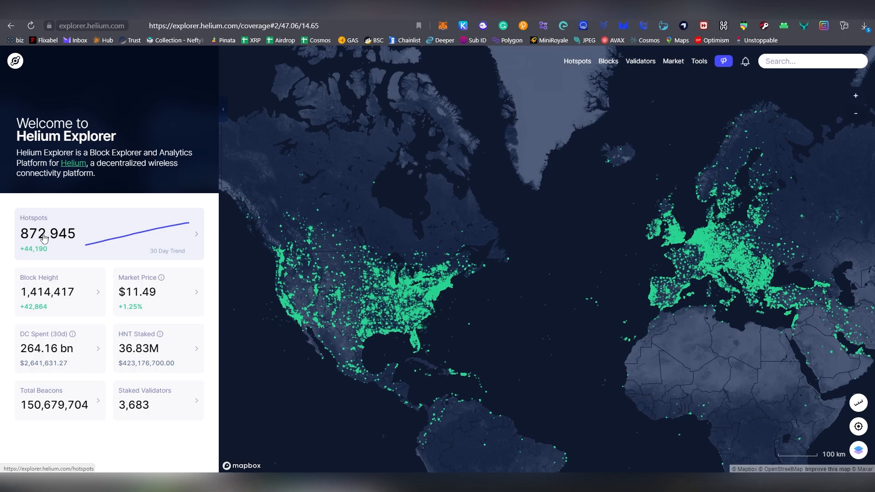
{"action": "mouse_move", "coordinate": [418, 374]}
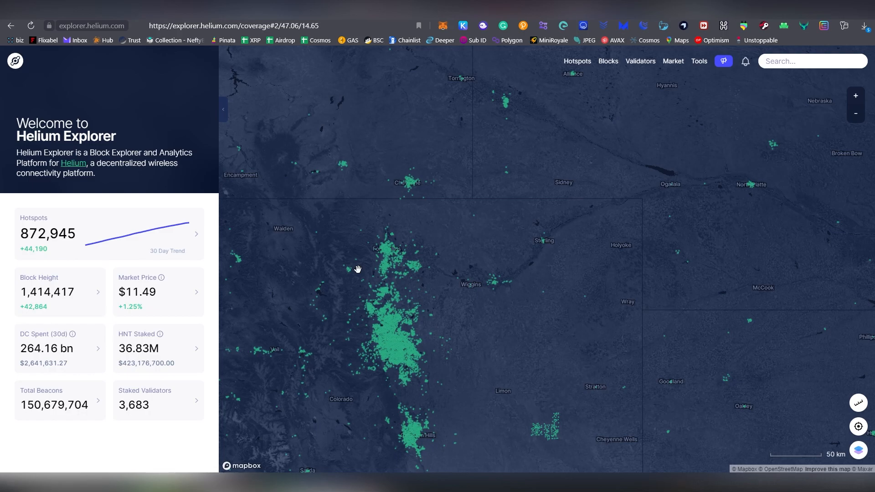
{"action": "left_click_drag", "start_coordinate": [357, 269], "coordinate": [368, 256]}
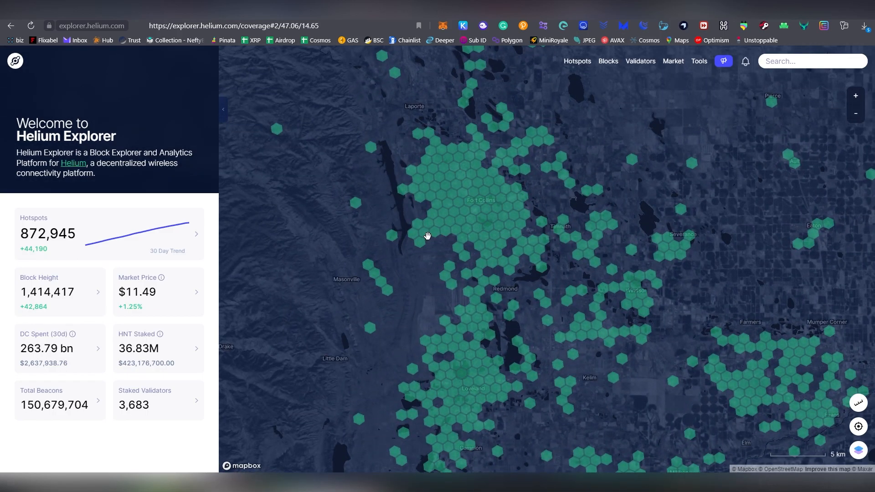
Open Fierce Opal Moose from a coverage hex and show its 30-day earnings of 17.095 HNT.
{"action": "left_click", "coordinate": [428, 235]}
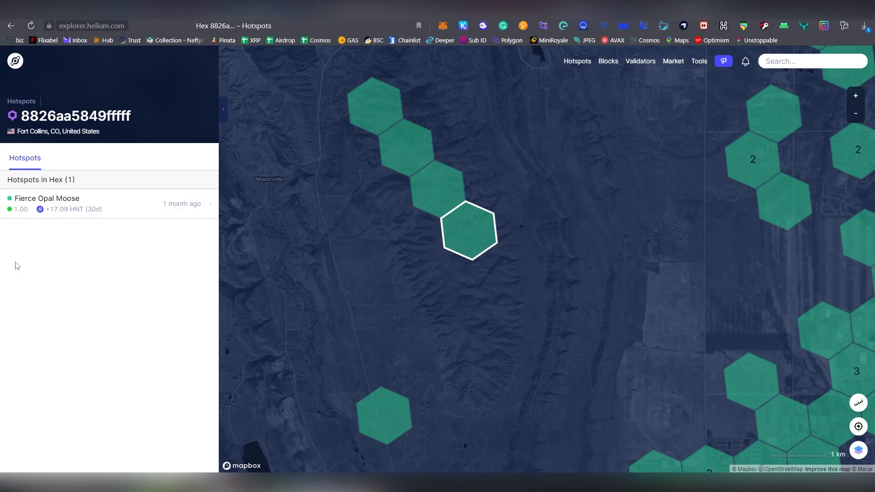
{"action": "mouse_move", "coordinate": [56, 210]}
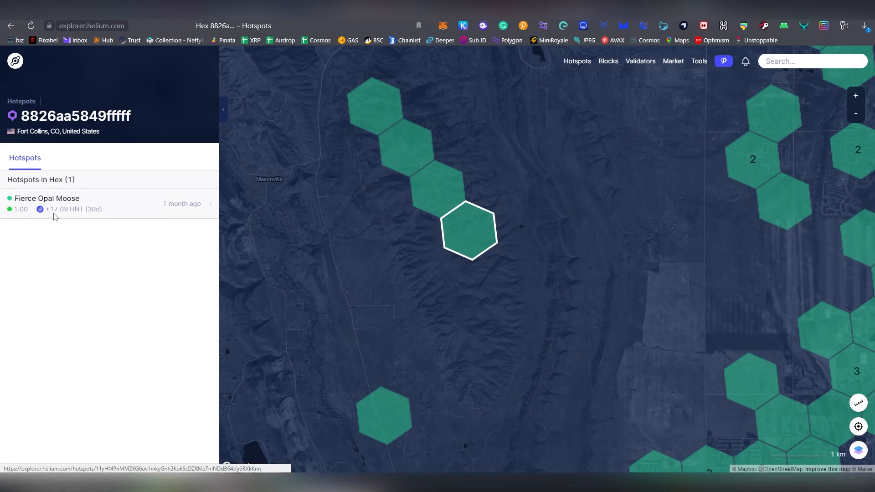
{"action": "left_click", "coordinate": [47, 197]}
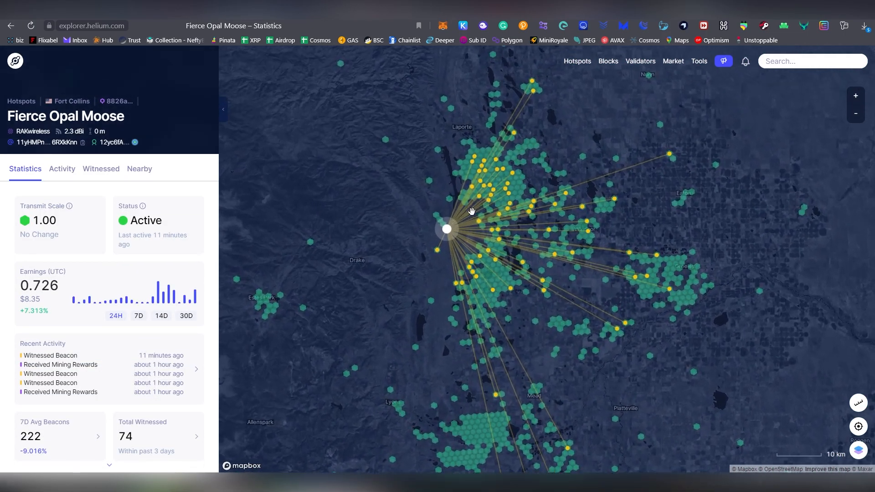
{"action": "scroll", "scroll_direction": "up", "scroll_amount": 3}
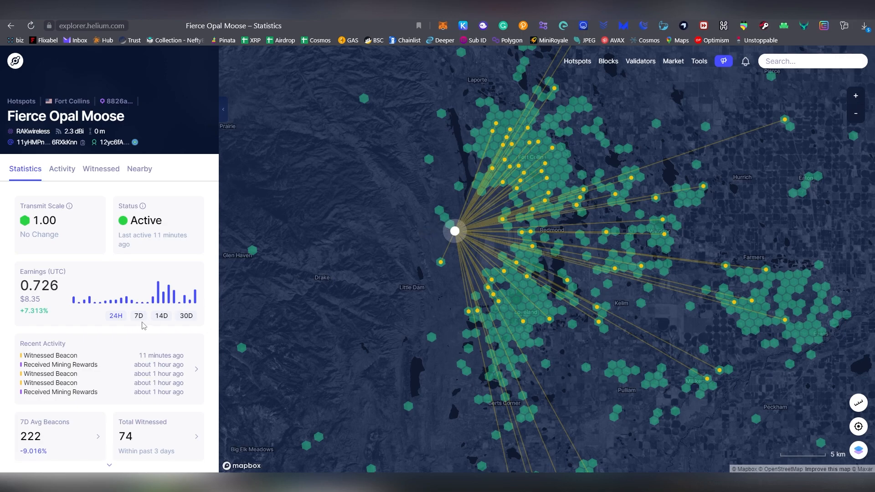
{"action": "left_click", "coordinate": [186, 316]}
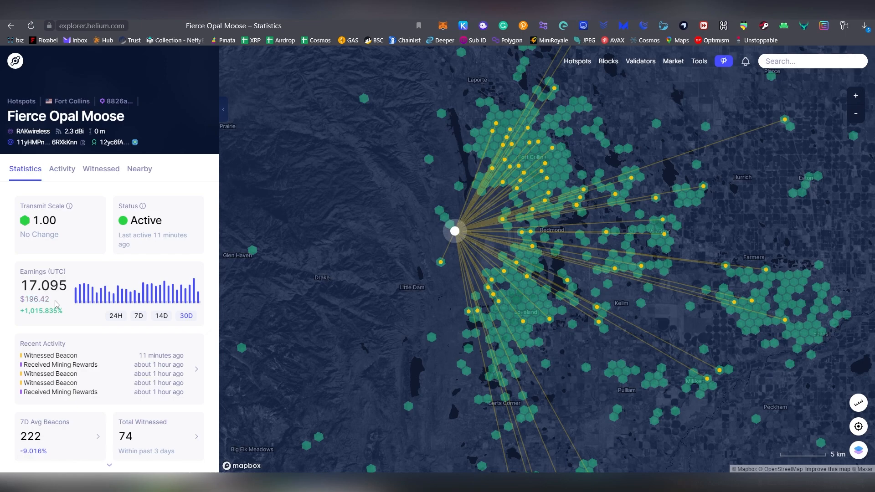
{"action": "mouse_move", "coordinate": [56, 304]}
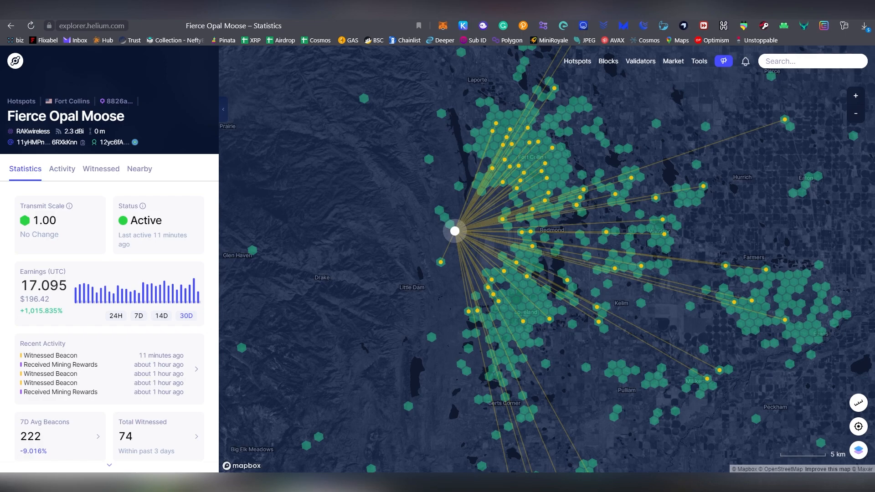
Calculate a 523.21% AHR for Fierce Opal Moose using a $454 hotspot price.
{"action": "scroll", "scroll_direction": "down", "scroll_amount": 3}
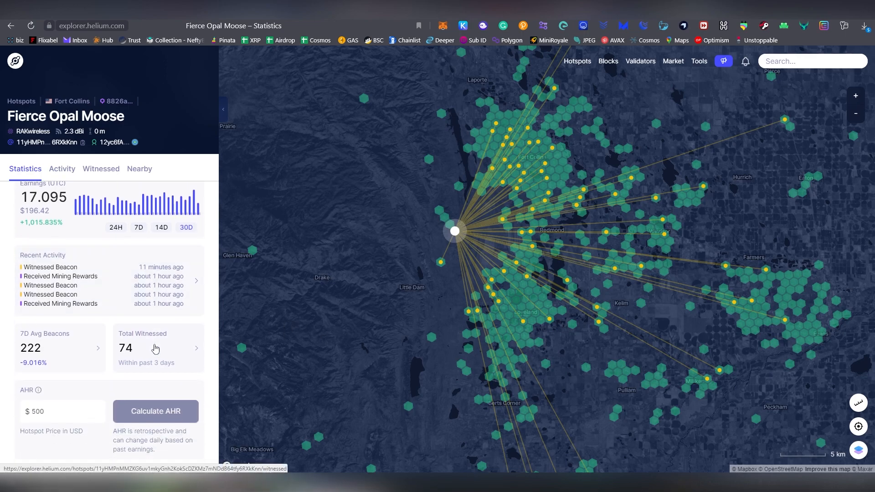
{"action": "left_click", "coordinate": [59, 411]}
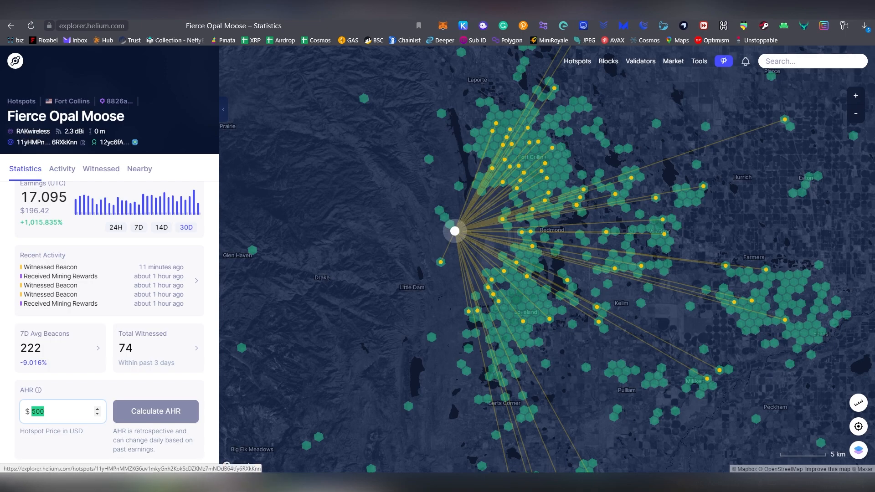
{"action": "left_click", "coordinate": [56, 411]}
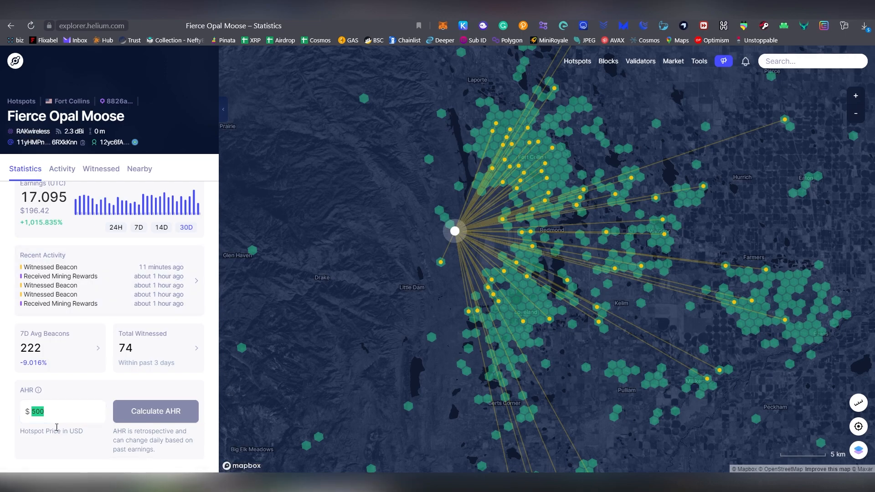
{"action": "type", "text": "4"}
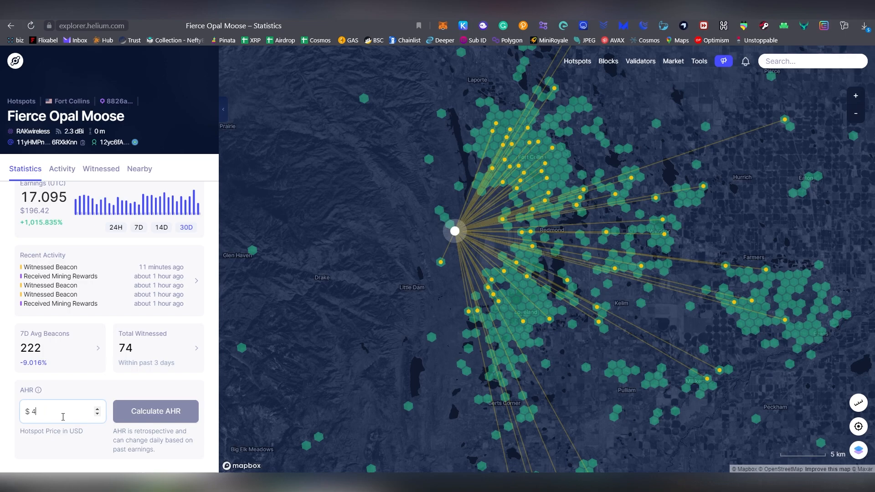
{"action": "left_click", "coordinate": [154, 411]}
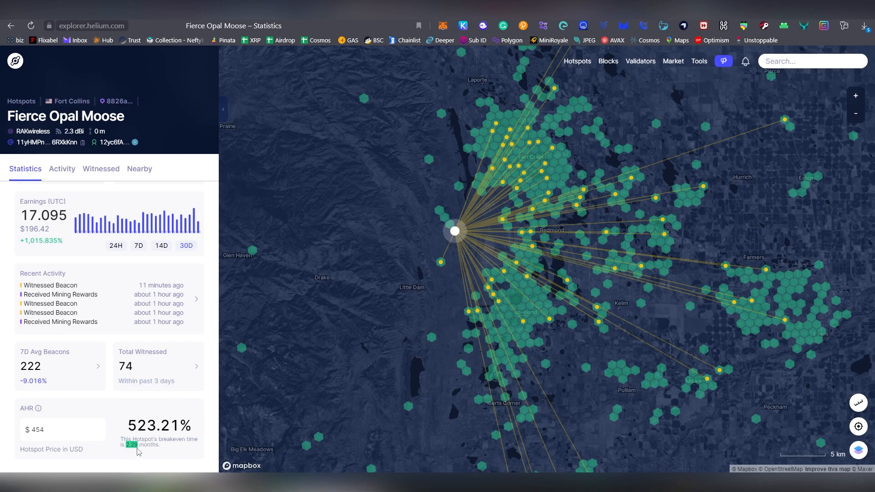
{"action": "mouse_move", "coordinate": [419, 312]}
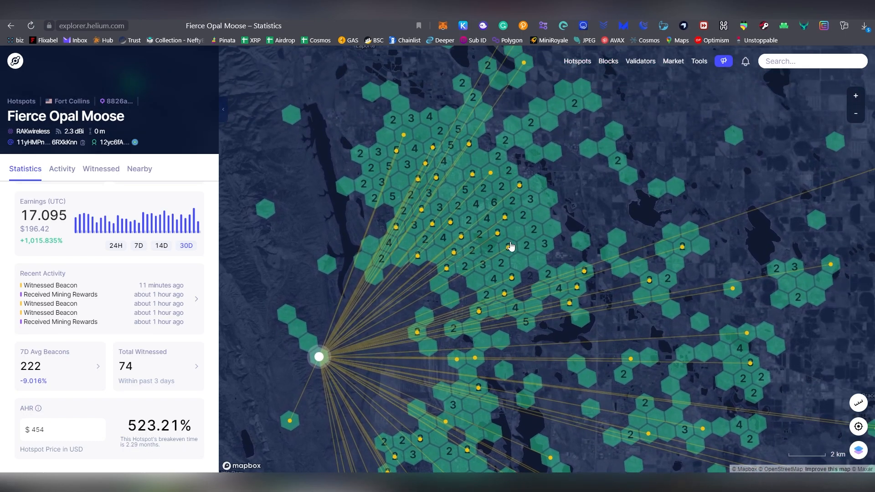
Check Fantastic Cedar Cat in one hex, then list the six hotspots of Fort Collins hex 88268524d3fffff.
{"action": "left_click", "coordinate": [524, 258]}
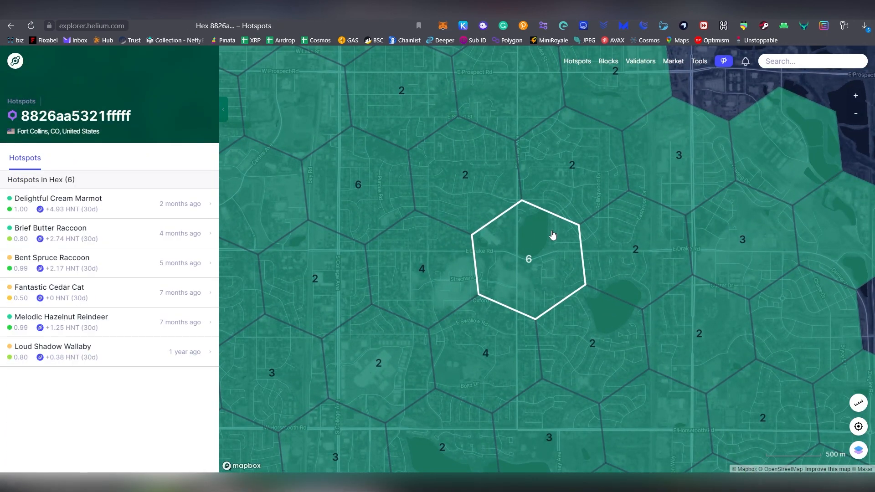
{"action": "mouse_move", "coordinate": [120, 346]}
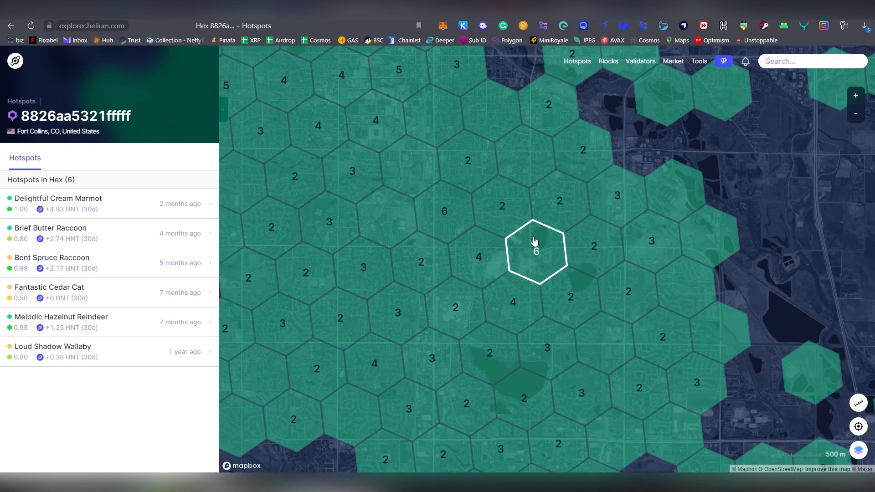
{"action": "mouse_move", "coordinate": [536, 250]}
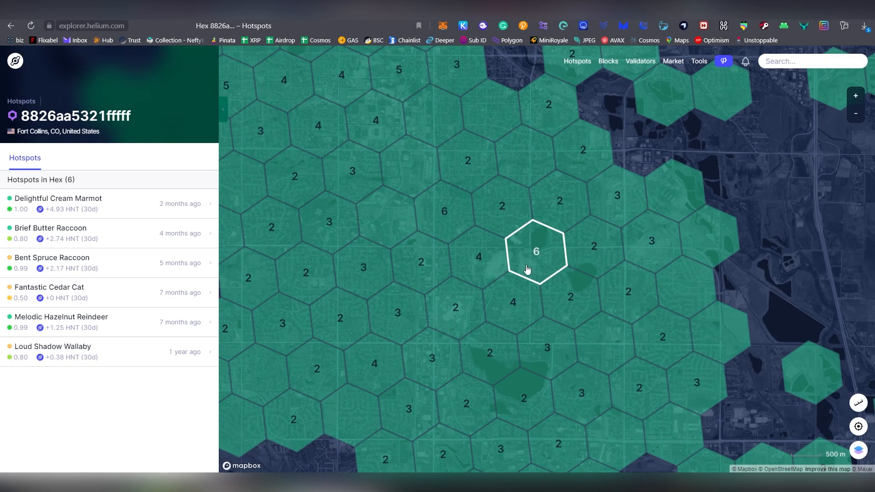
{"action": "mouse_move", "coordinate": [108, 223]}
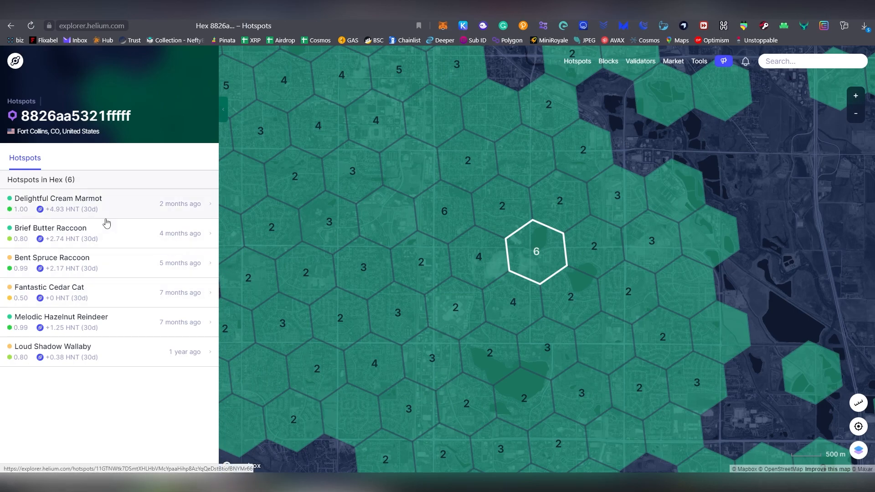
{"action": "mouse_move", "coordinate": [147, 346]}
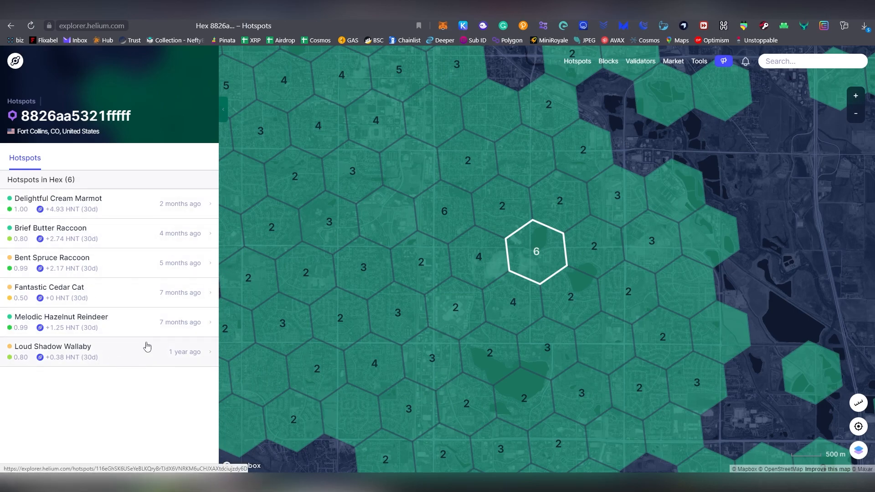
{"action": "mouse_move", "coordinate": [101, 301]}
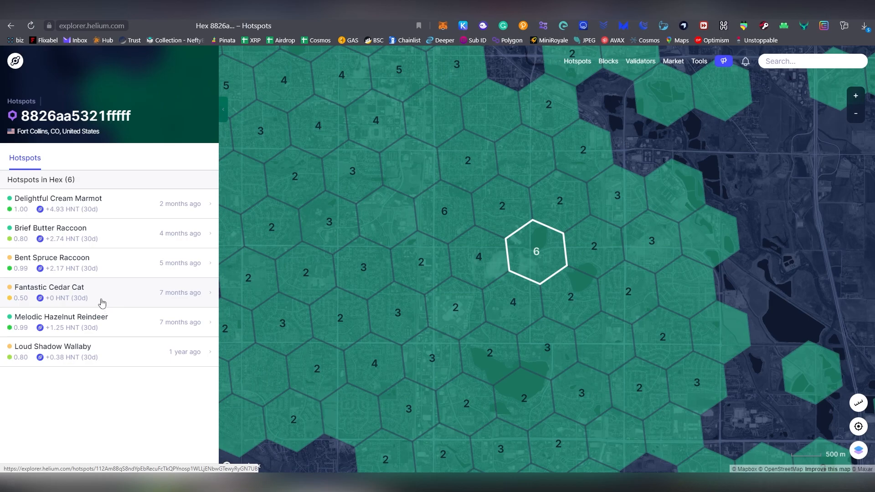
{"action": "left_click", "coordinate": [49, 287]}
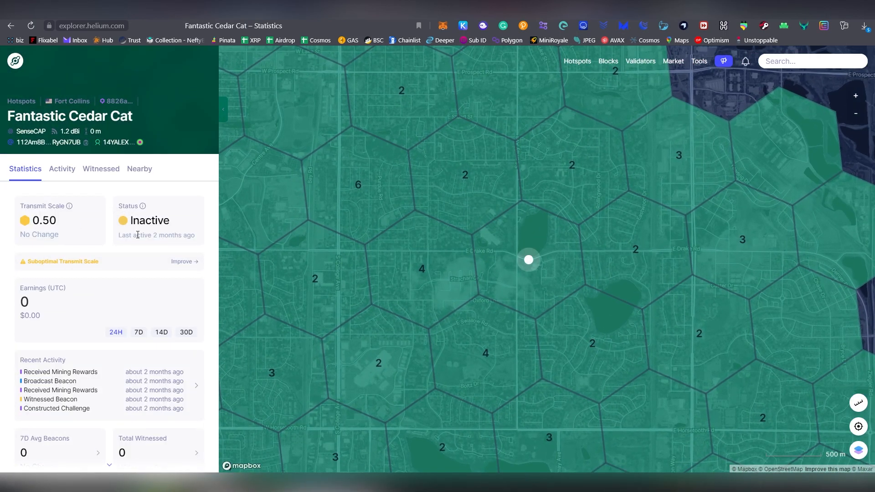
{"action": "left_click", "coordinate": [528, 258]}
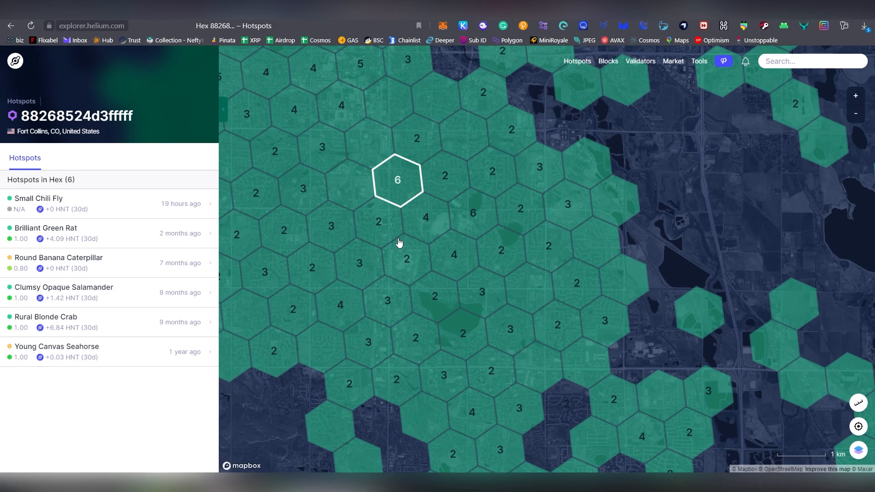
Show Young Canvas Seahorse's 0.031 HNT 30-day earnings and calculate a 0.33% AHR at $435.
{"action": "left_click", "coordinate": [57, 346]}
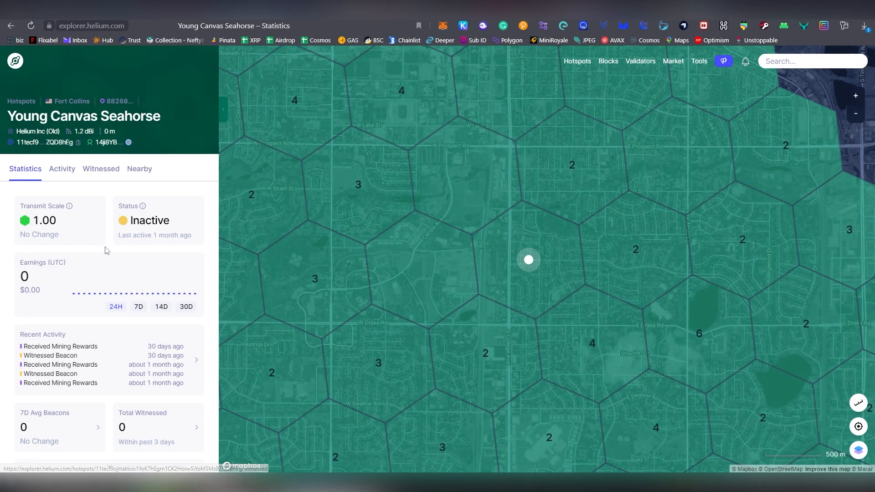
{"action": "left_click", "coordinate": [185, 306]}
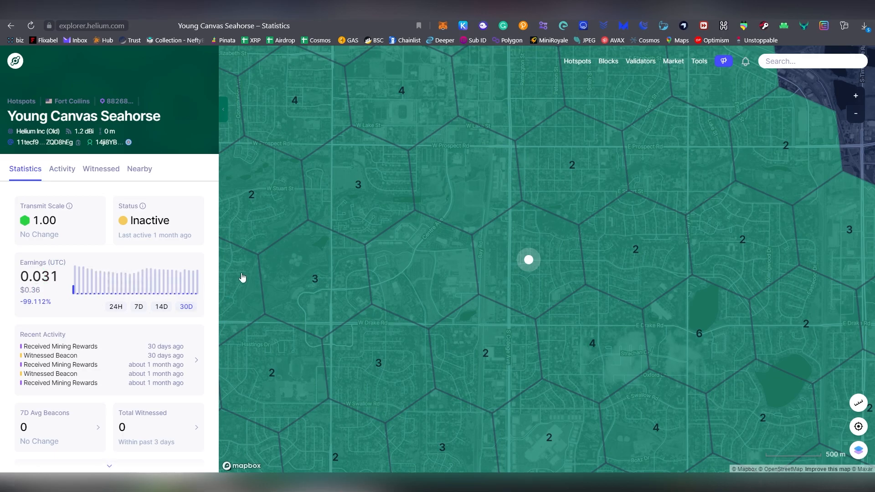
{"action": "scroll", "scroll_direction": "down", "scroll_amount": 3}
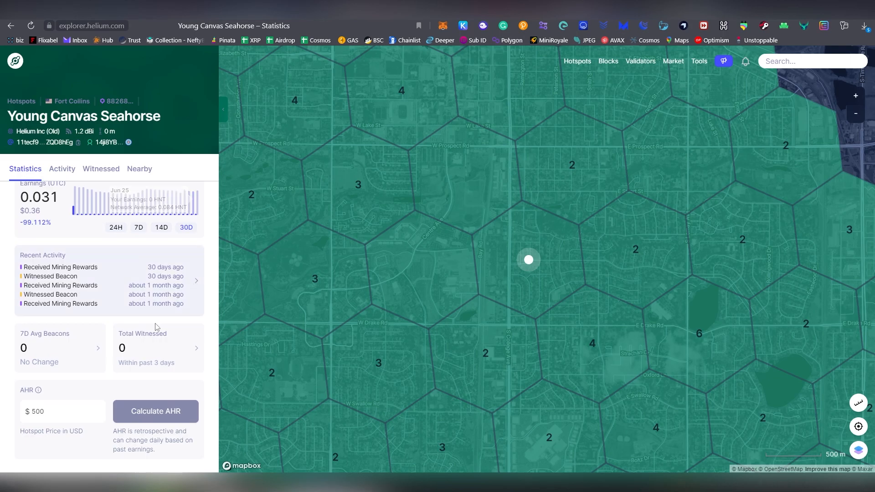
{"action": "left_click", "coordinate": [55, 411]}
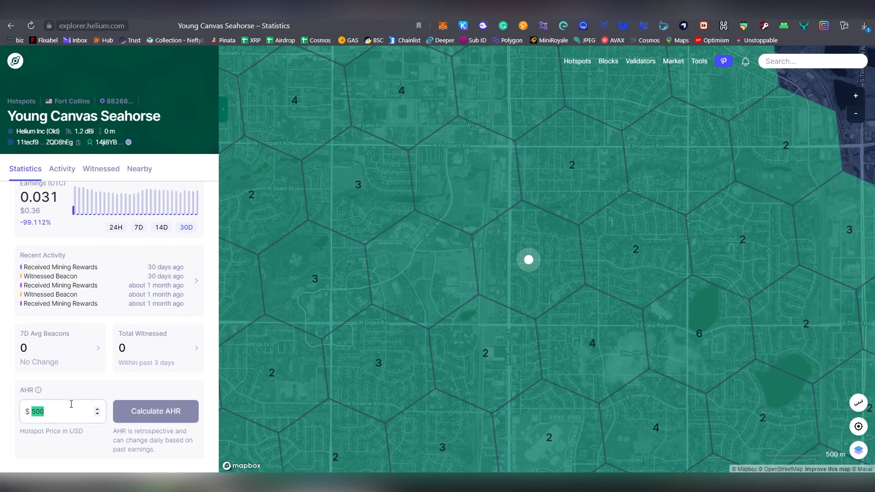
{"action": "type", "text": "435"}
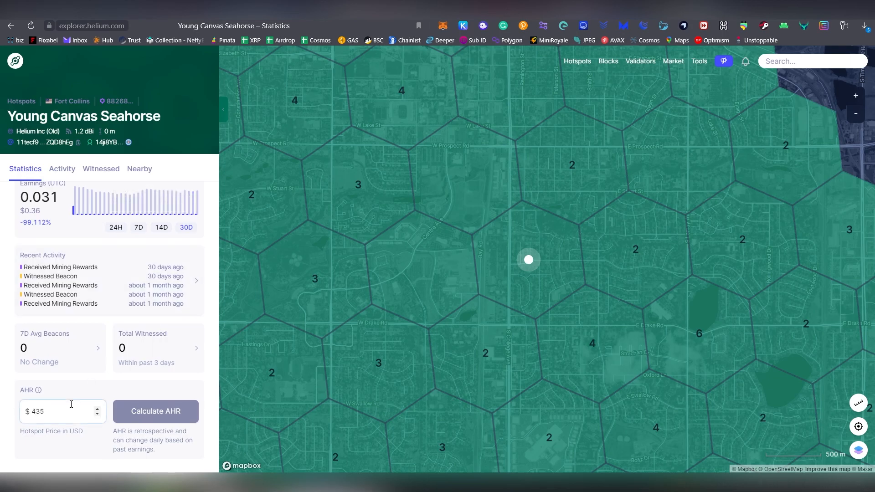
{"action": "left_click", "coordinate": [156, 411]}
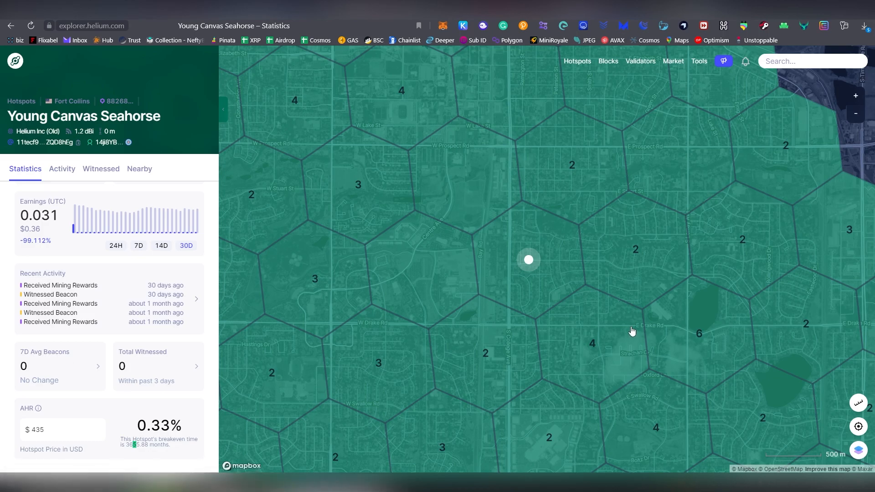
{"action": "mouse_move", "coordinate": [630, 330]}
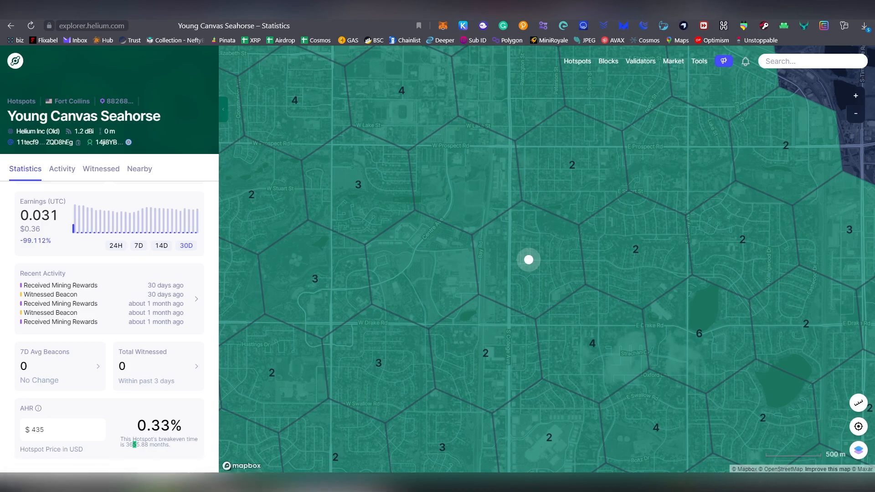
{"action": "mouse_move", "coordinate": [752, 101]}
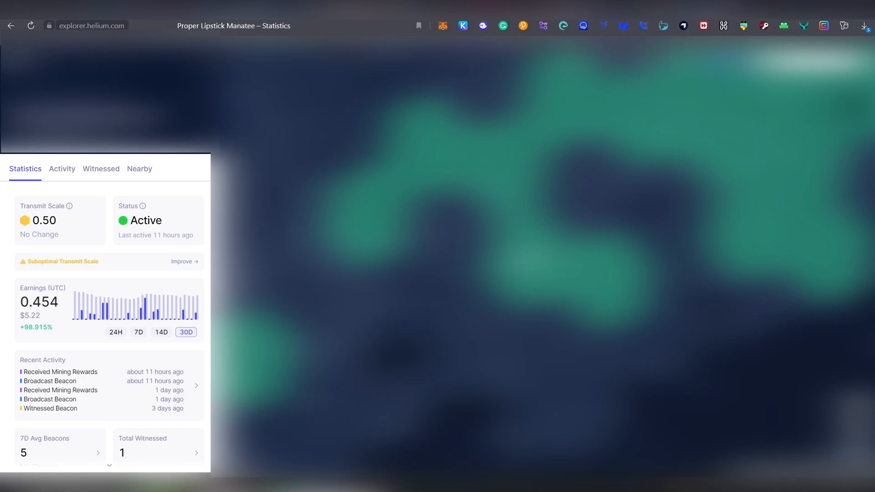
Calculate Proper Lipstick Manatee's AHR on 0.454 HNT 30-day earnings with a $453 price.
{"action": "scroll", "scroll_direction": "down", "scroll_amount": 3}
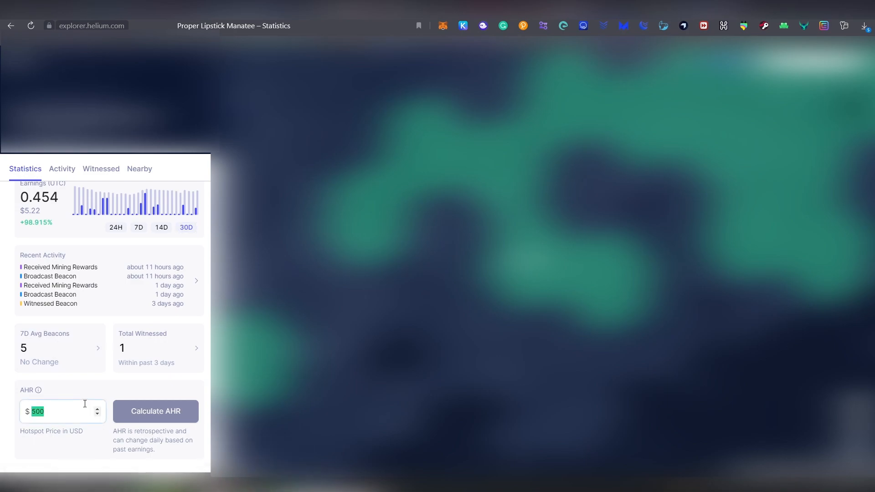
{"action": "type", "text": "46"}
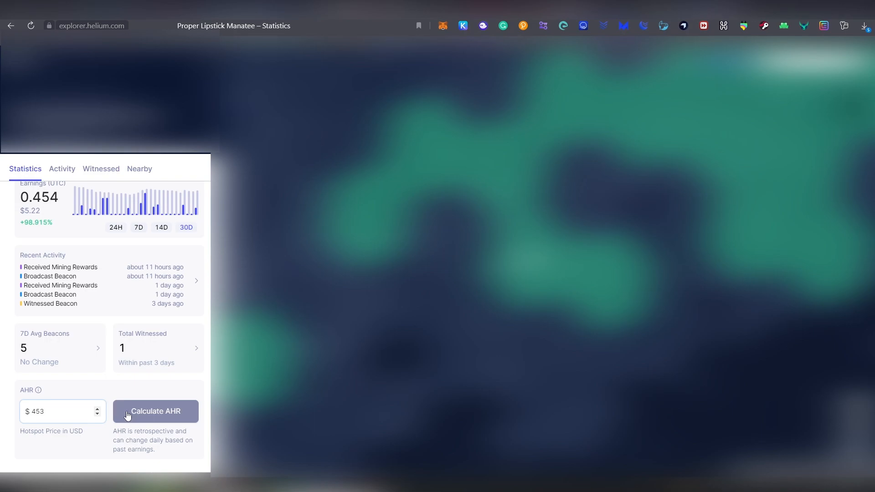
{"action": "left_click", "coordinate": [155, 411]}
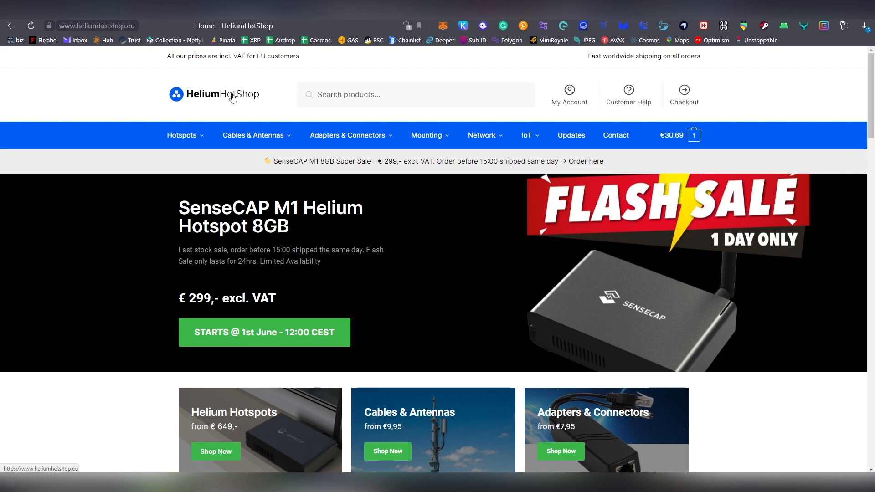
Browse HeliumHotShop's Cables & Antennas listings, including the 10 dBi outdoor antenna at €122.92.
{"action": "left_click", "coordinate": [252, 135]}
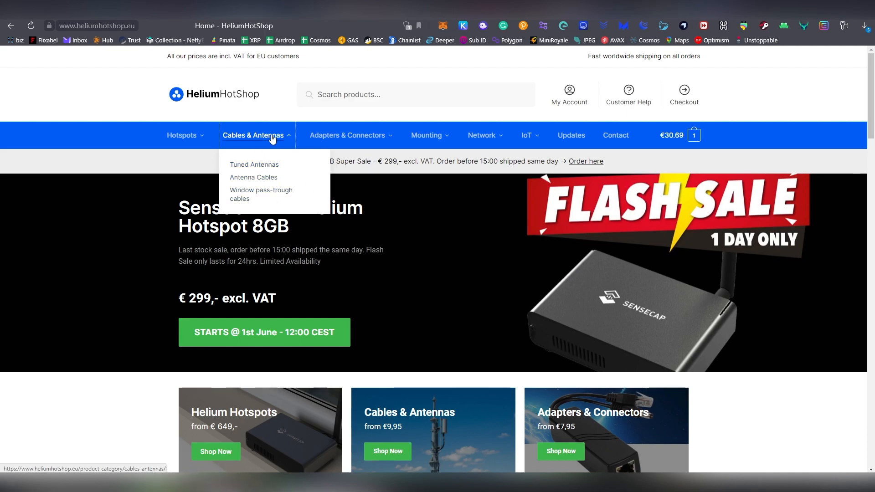
{"action": "left_click", "coordinate": [253, 135]}
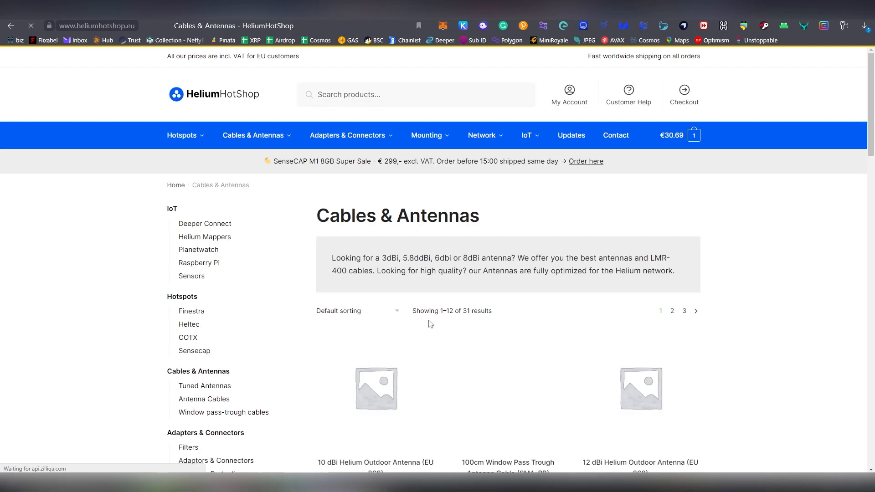
{"action": "scroll", "scroll_direction": "down", "scroll_amount": 3}
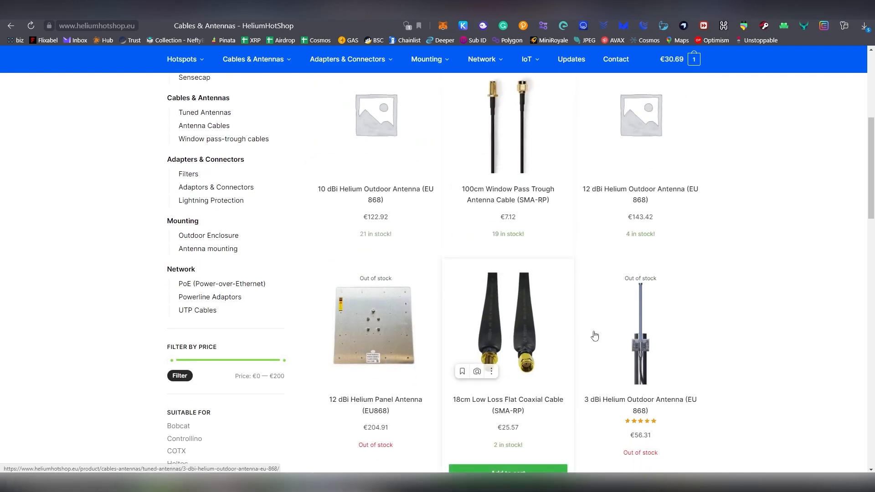